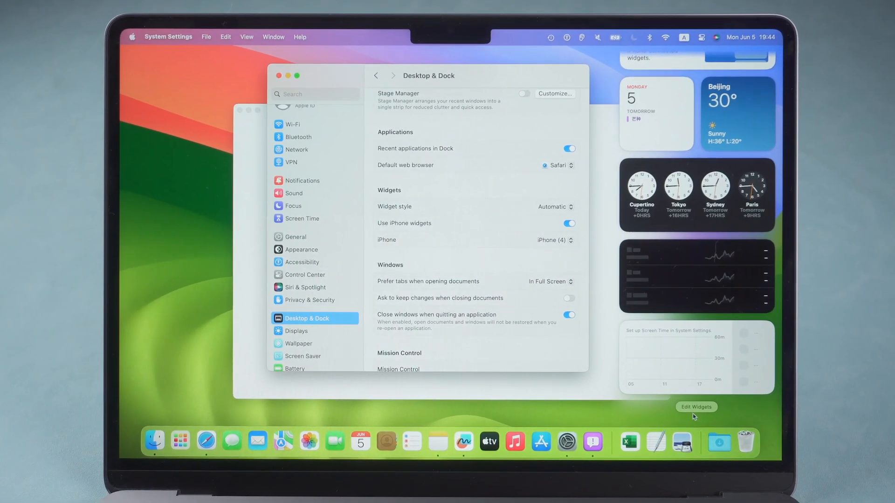
Leave the desktop widget editing and bring up Apple's macOS Sonoma Preview page in Safari
{"action": "left_click", "coordinate": [695, 407]}
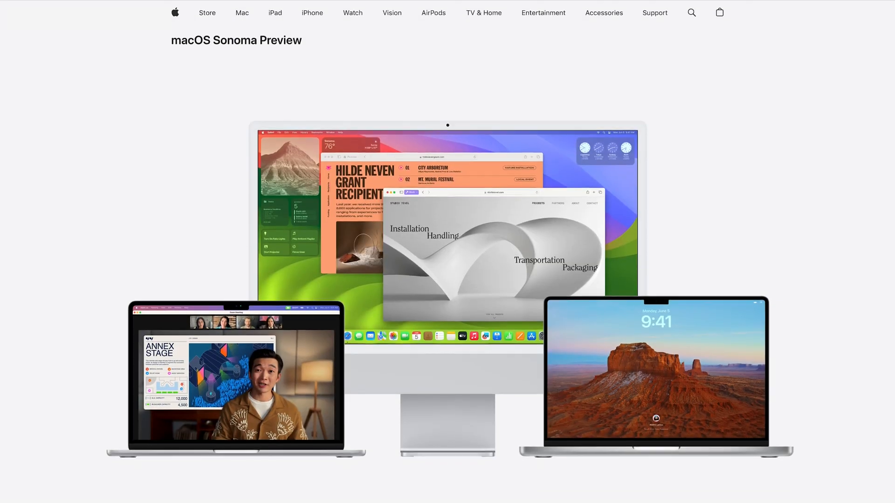
Read down the macOS Sonoma Preview page before heading to the Launchpad utilities folder
{"action": "scroll", "scroll_direction": "down", "scroll_amount": 3}
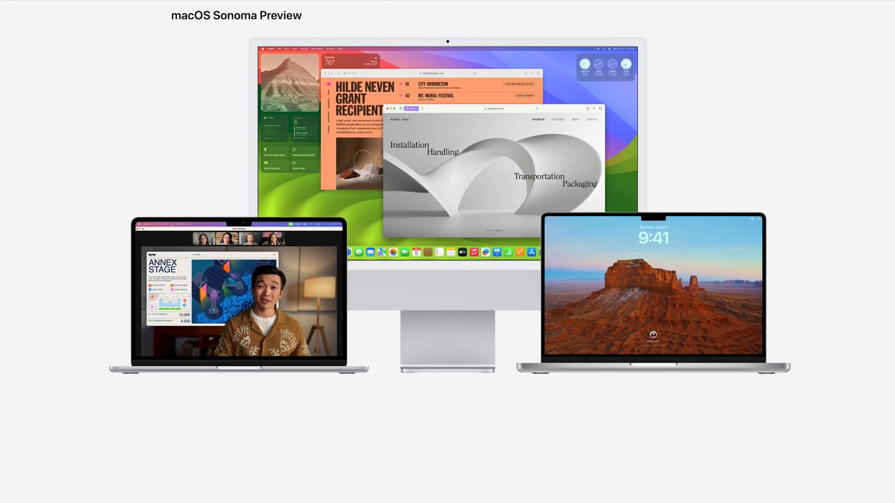
{"action": "scroll", "scroll_direction": "down", "scroll_amount": 3}
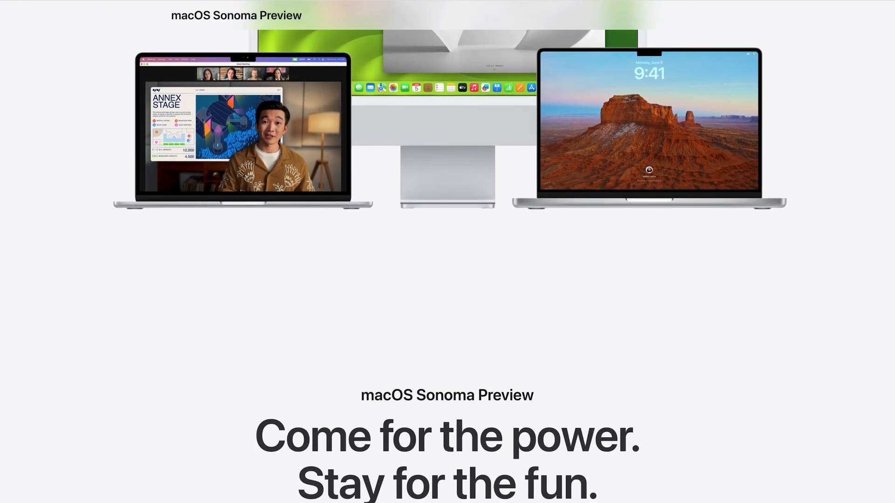
{"action": "scroll", "scroll_direction": "down", "scroll_amount": 3}
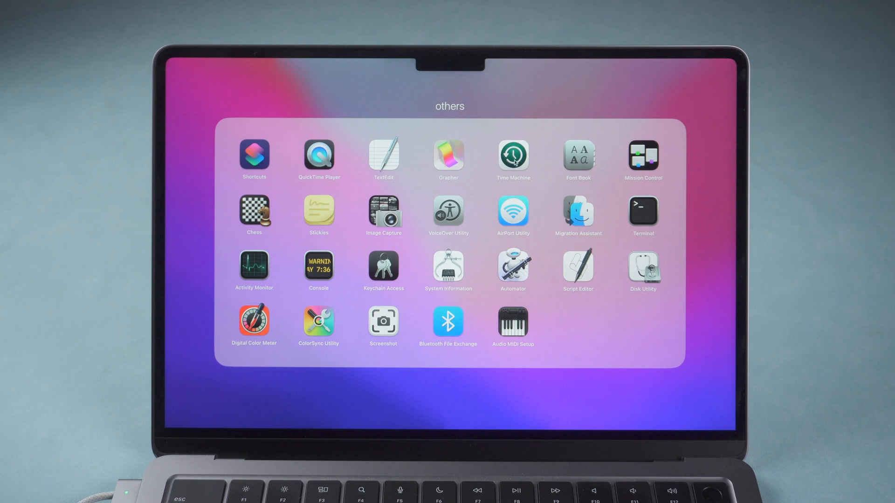
Add the SD disk as the Time Machine backup disk with encrypted backups confirmed
{"action": "left_click", "coordinate": [511, 156]}
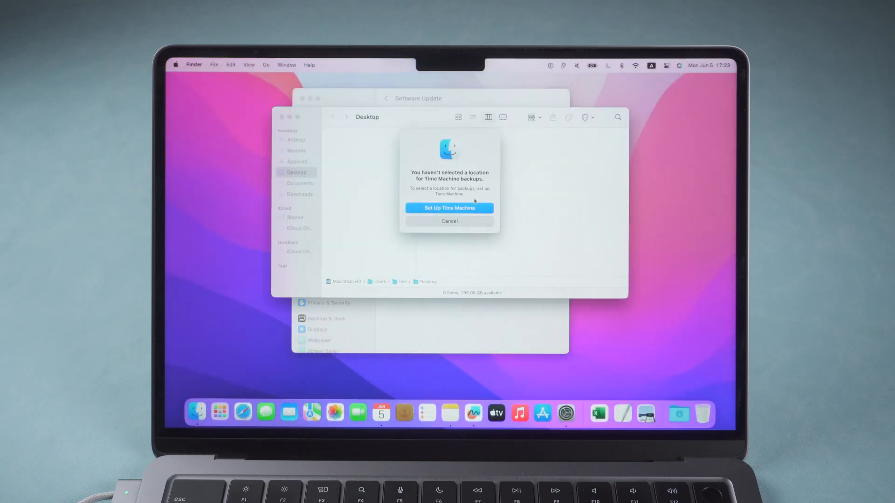
{"action": "left_click", "coordinate": [449, 208]}
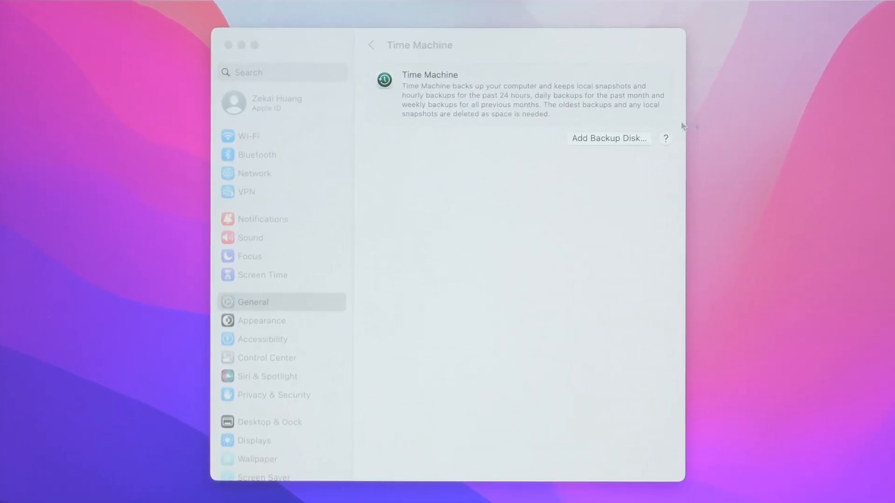
{"action": "left_click", "coordinate": [609, 138]}
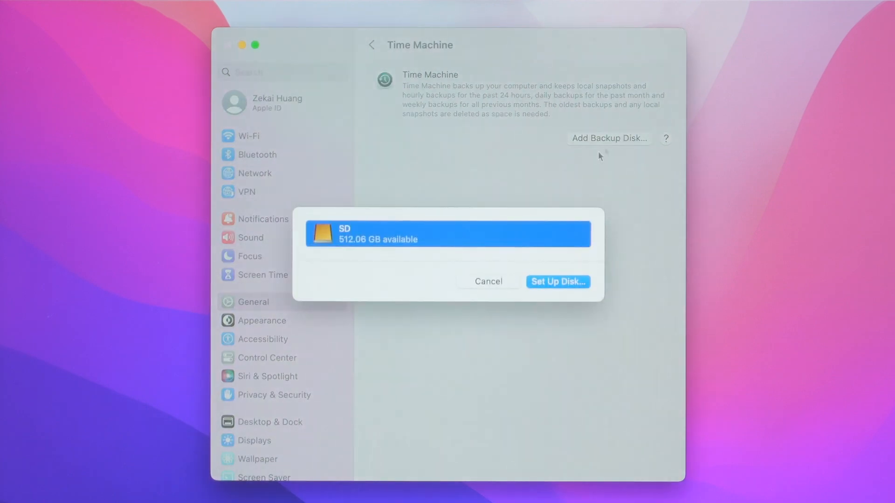
{"action": "mouse_move", "coordinate": [568, 286]}
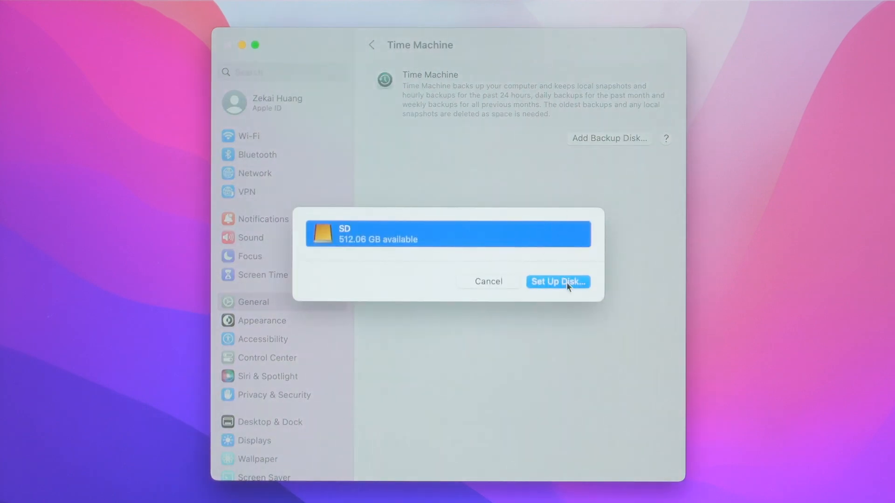
{"action": "left_click", "coordinate": [557, 282]}
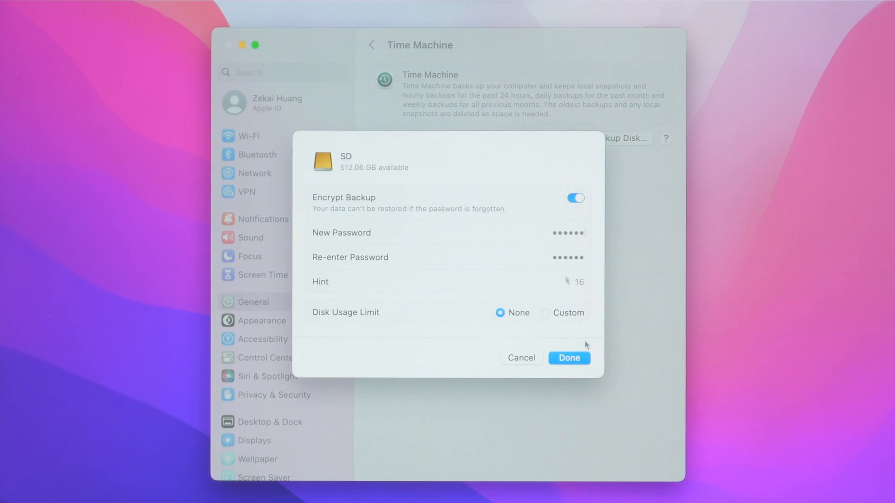
{"action": "left_click", "coordinate": [568, 358]}
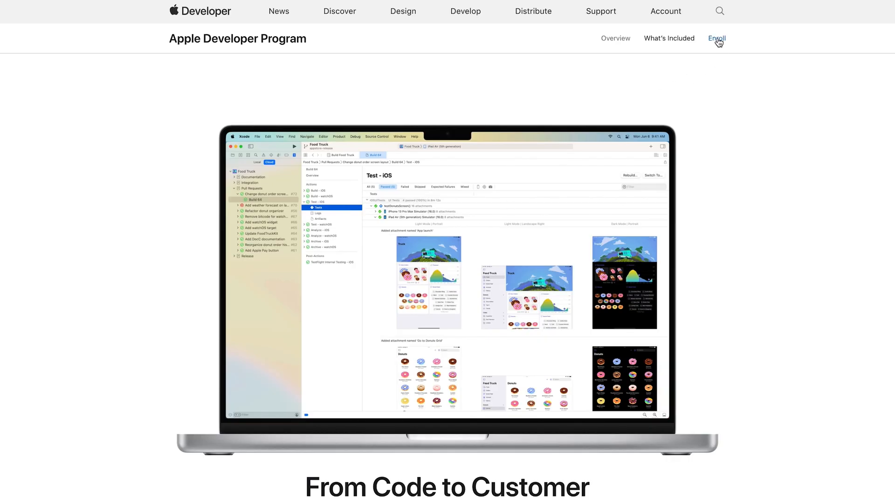
View the Apple Developer Program enrollment requirements on developer.apple.com
{"action": "left_click", "coordinate": [716, 38]}
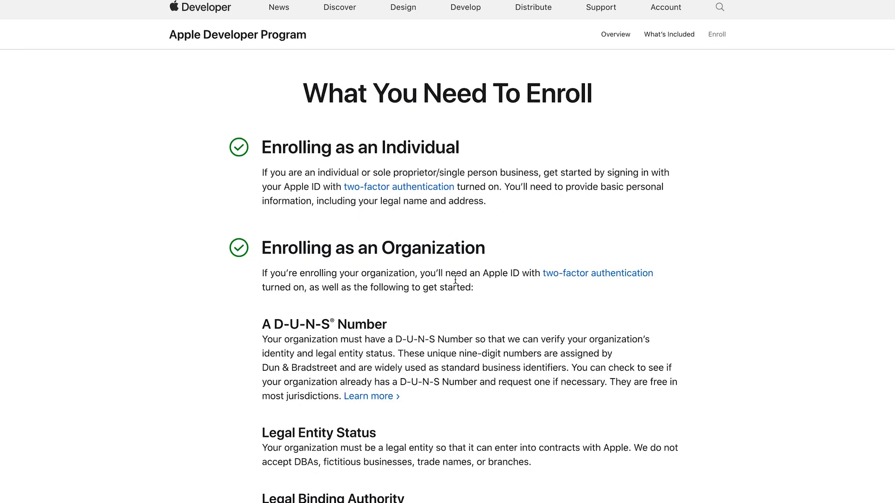
{"action": "scroll", "scroll_direction": "down", "scroll_amount": 3}
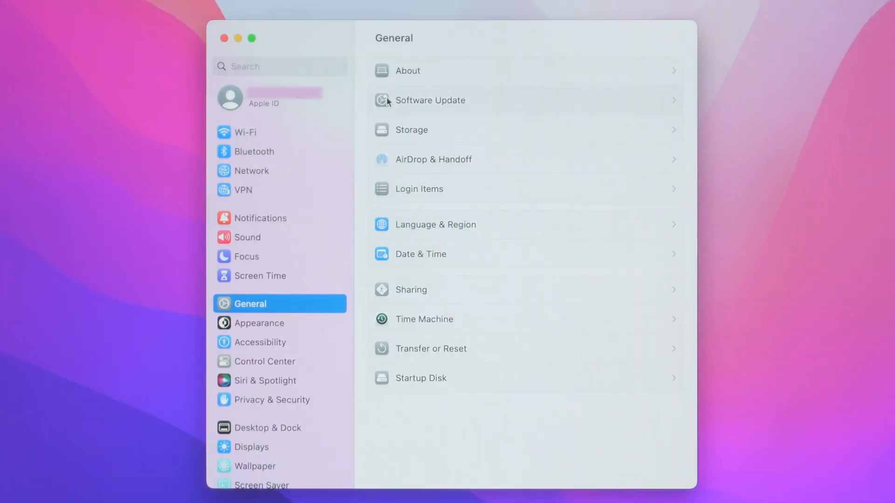
In Software Update, set Beta updates to macOS Sonoma Developer Beta
{"action": "left_click", "coordinate": [434, 101]}
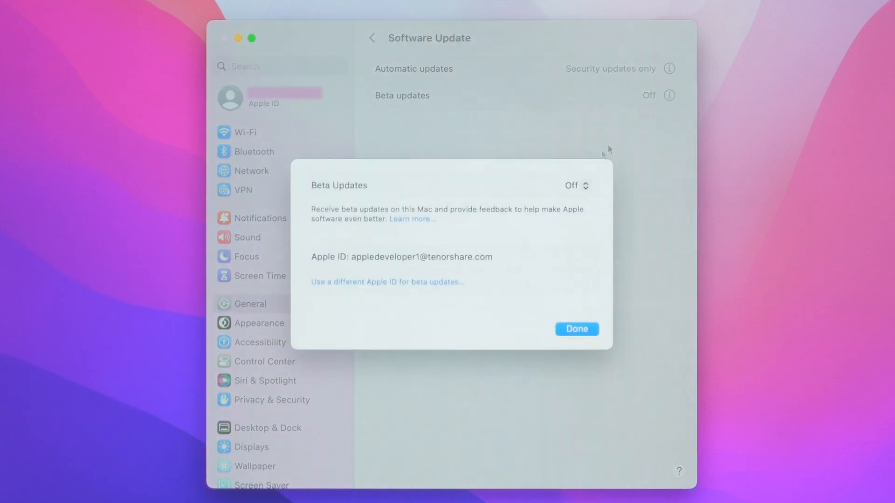
{"action": "left_click", "coordinate": [576, 184]}
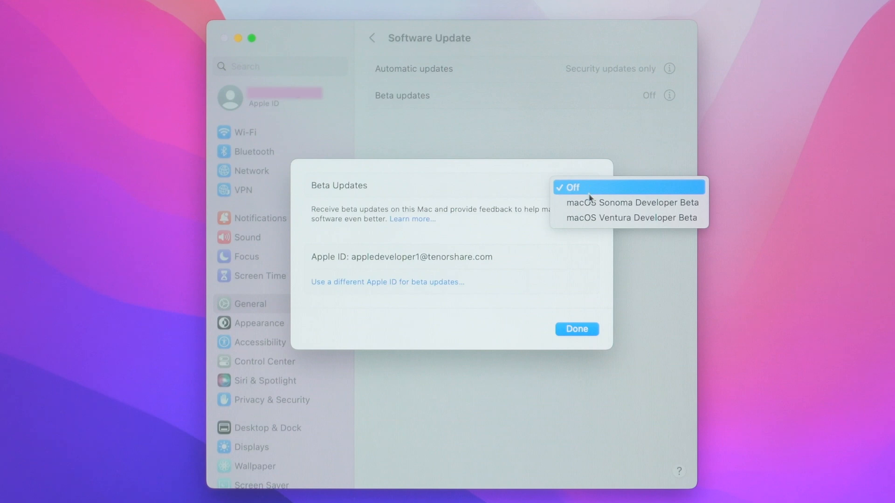
{"action": "mouse_move", "coordinate": [628, 202]}
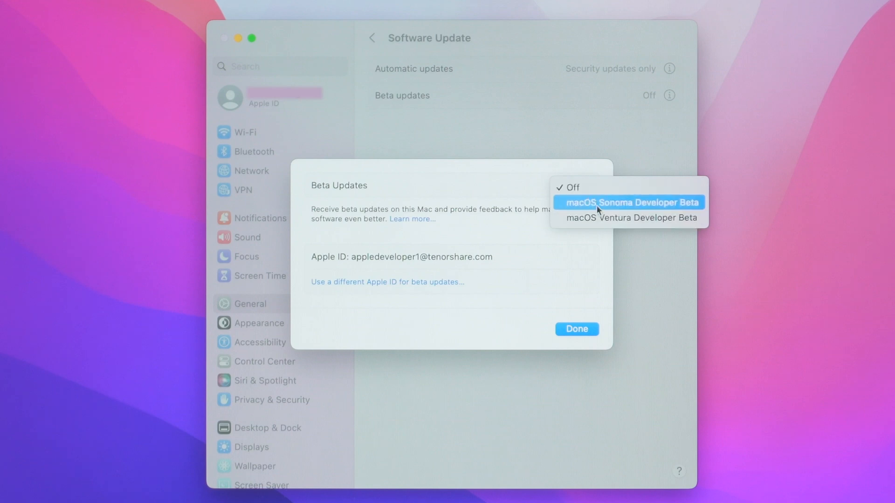
{"action": "left_click", "coordinate": [628, 202]}
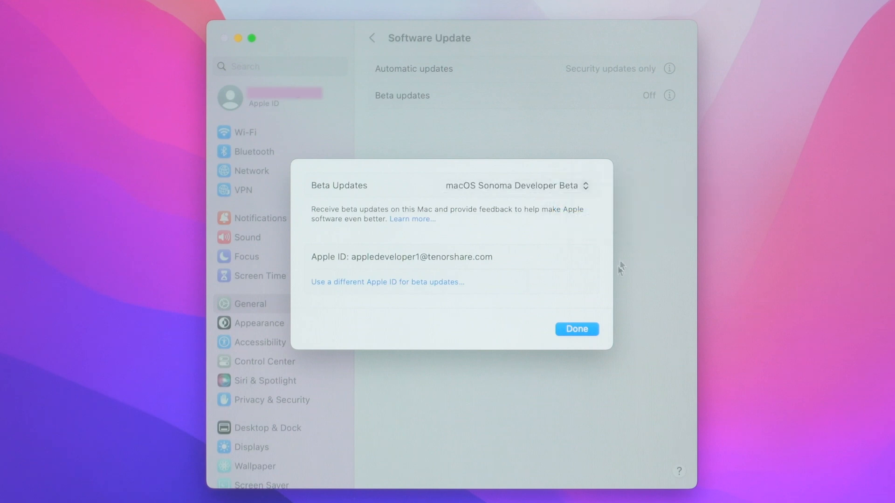
{"action": "left_click", "coordinate": [576, 329]}
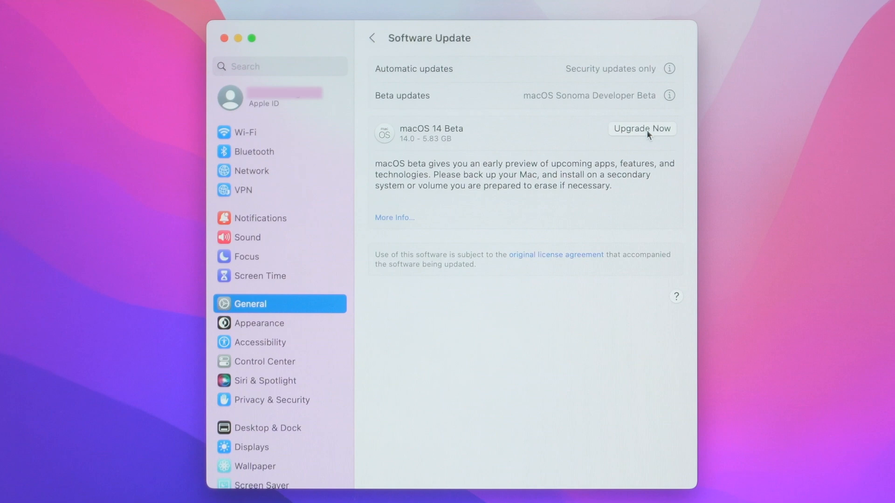
Run Upgrade Now for macOS 14 Beta, agree to the pre-release license and authorize with the password
{"action": "left_click", "coordinate": [641, 129]}
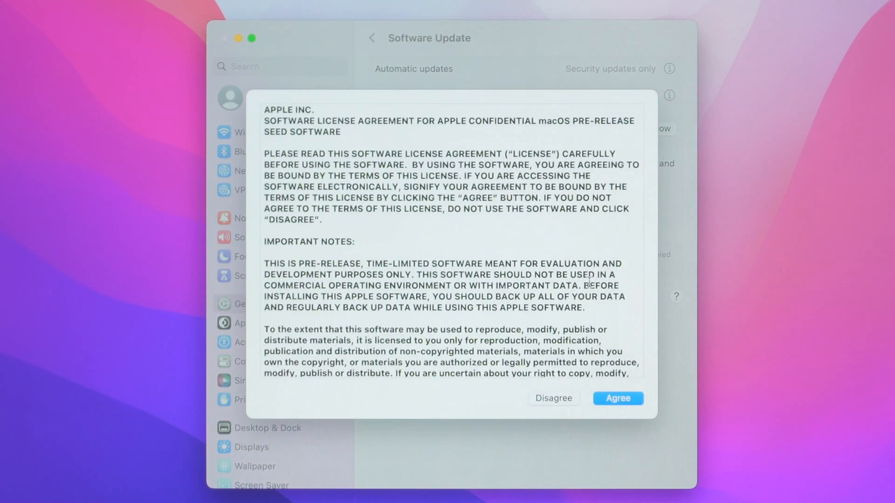
{"action": "scroll", "scroll_direction": "down", "scroll_amount": 3}
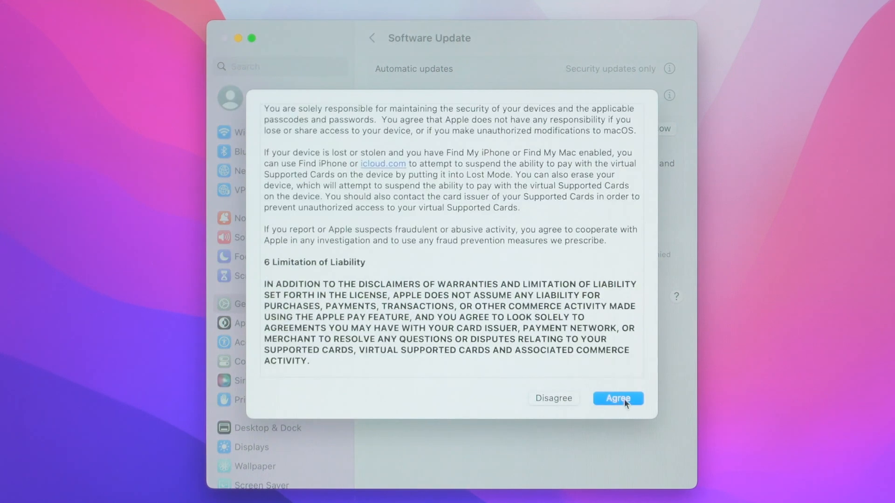
{"action": "left_click", "coordinate": [617, 398]}
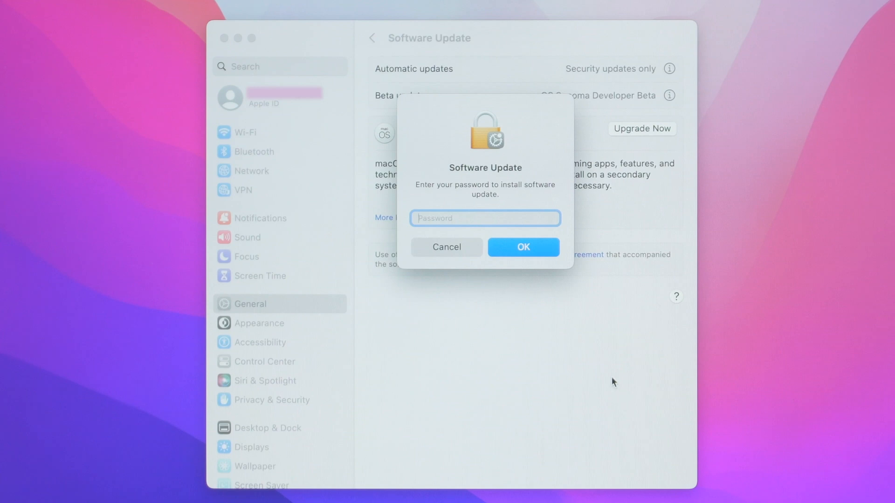
{"action": "left_click", "coordinate": [522, 246]}
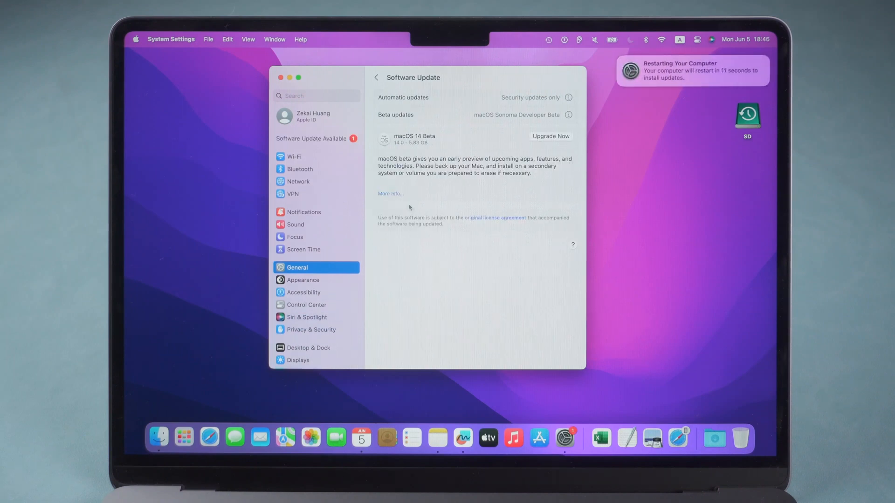
{"action": "left_click", "coordinate": [316, 139]}
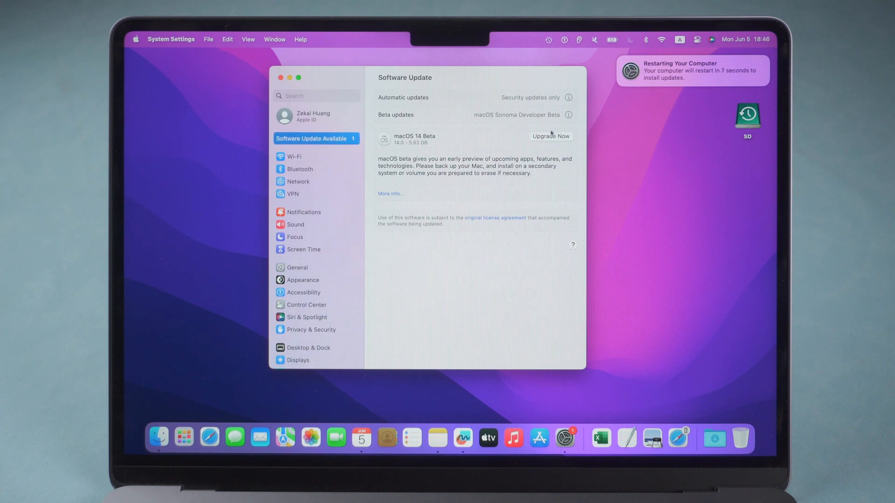
{"action": "left_click", "coordinate": [550, 136]}
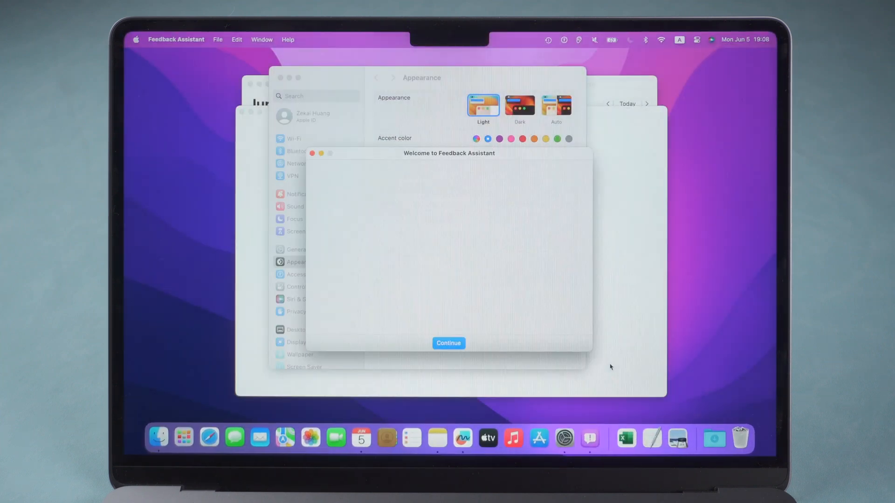
Continue past the Feedback Assistant welcome after restarting into Sonoma
{"action": "left_click", "coordinate": [448, 343]}
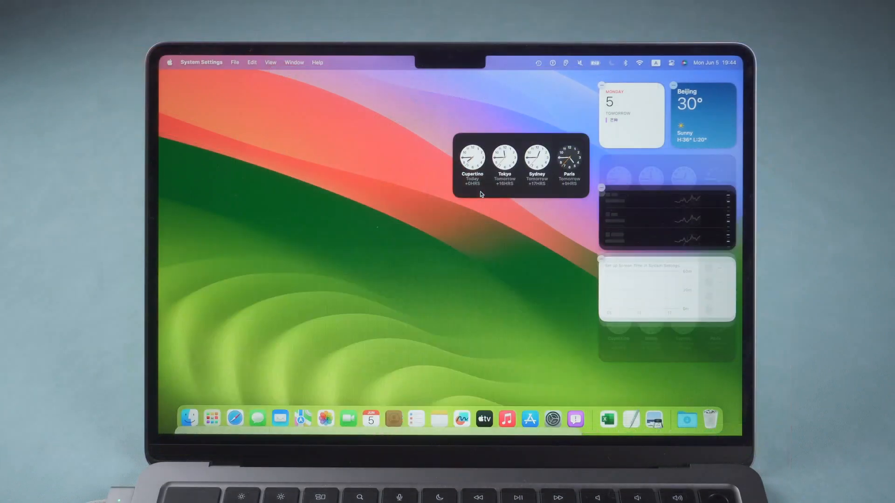
Move the world-clock widget from mid-desktop to the top-left corner
{"action": "left_click_drag", "start_coordinate": [519, 166], "coordinate": [245, 114]}
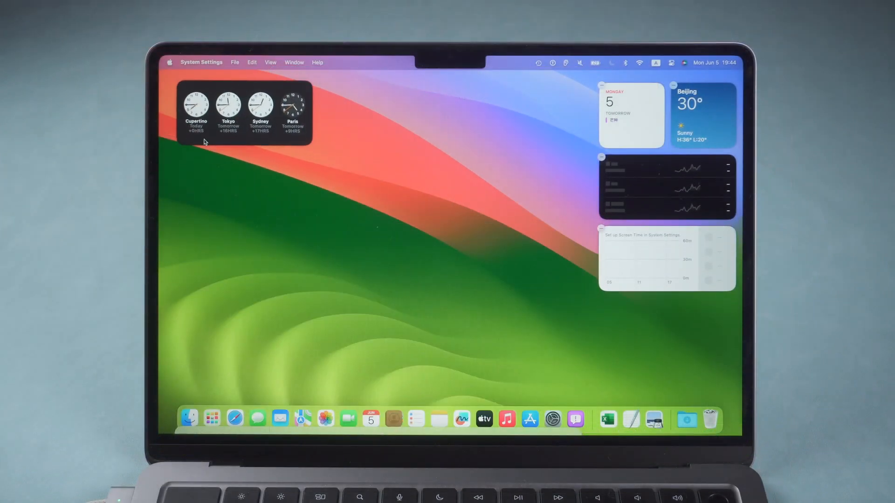